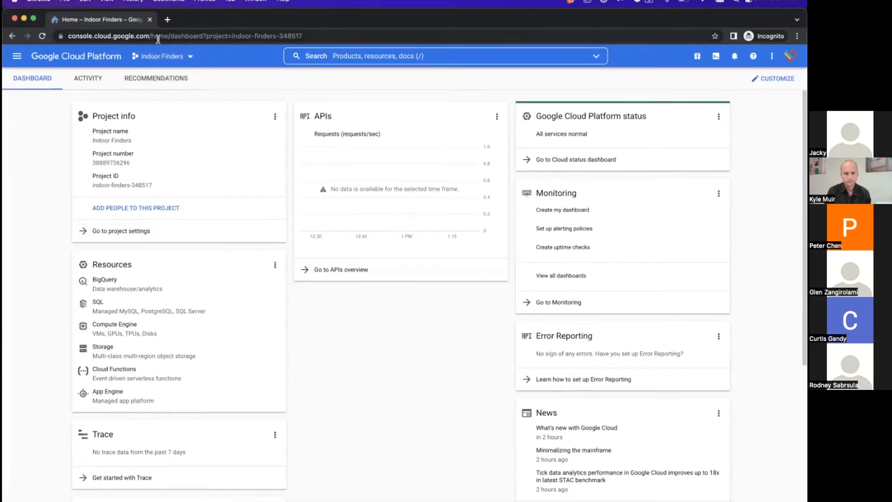
# Open admin.google.com and scroll the home page down to the Buildings and resources card
pyautogui.click(182, 35)
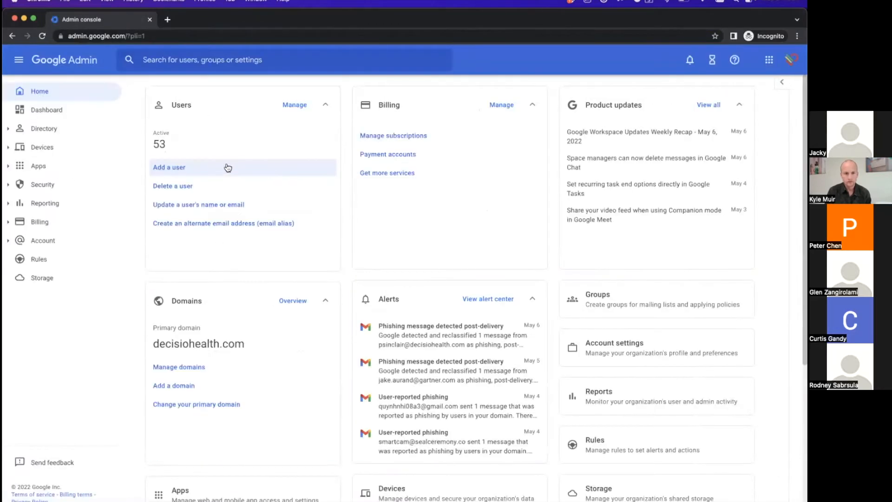
pyautogui.moveTo(102, 176)
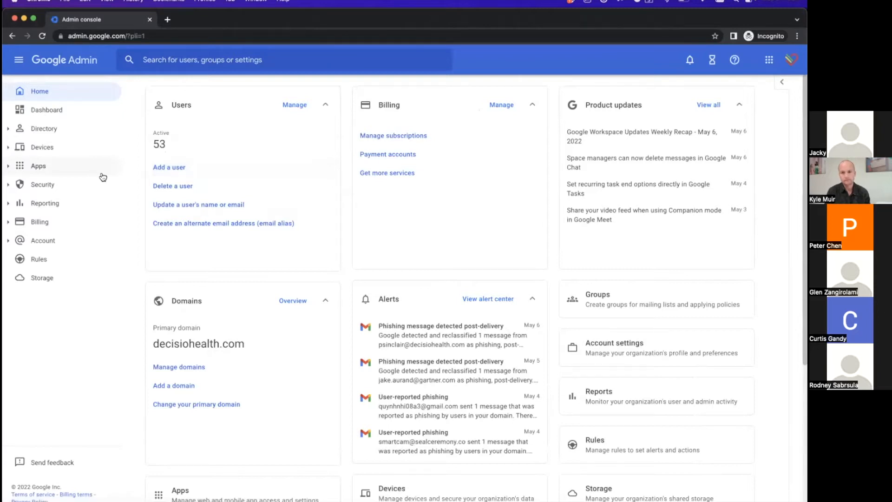
pyautogui.scroll(-3)
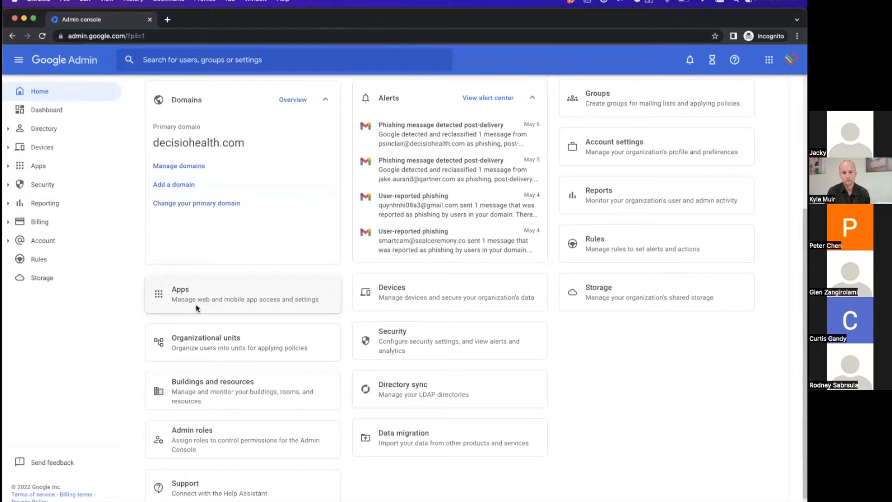
pyautogui.scroll(-3)
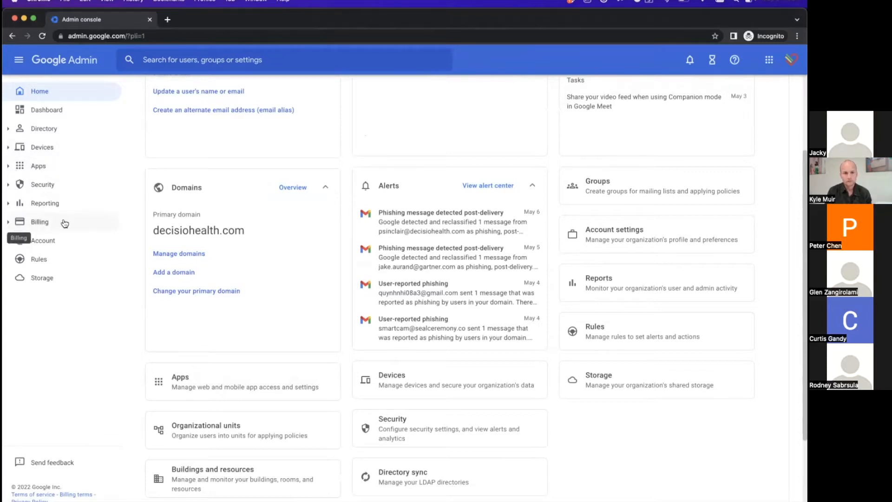
pyautogui.scroll(-3)
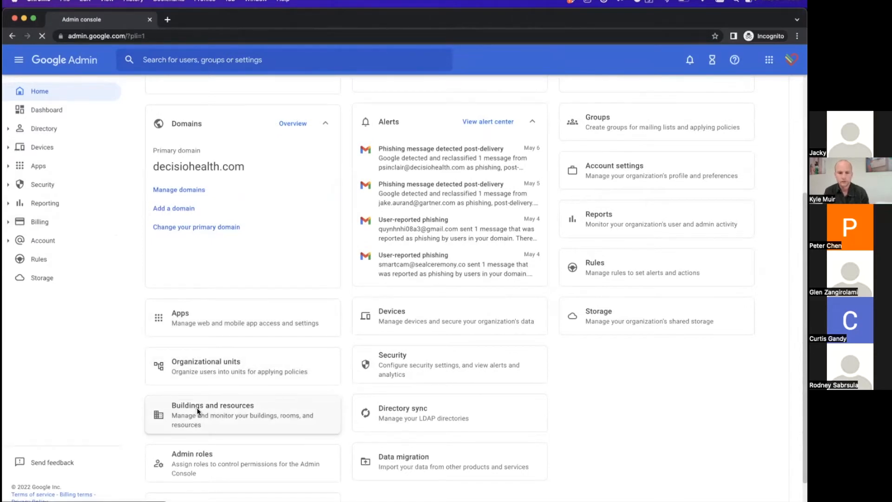
# Open Buildings and resources, go to Manage resources, and filter to 520 Post Oak Blvd
pyautogui.click(213, 415)
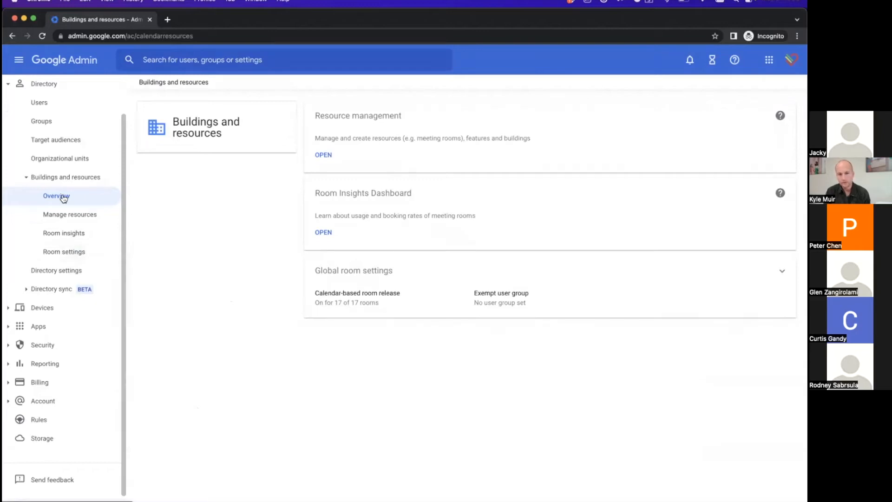
pyautogui.click(323, 155)
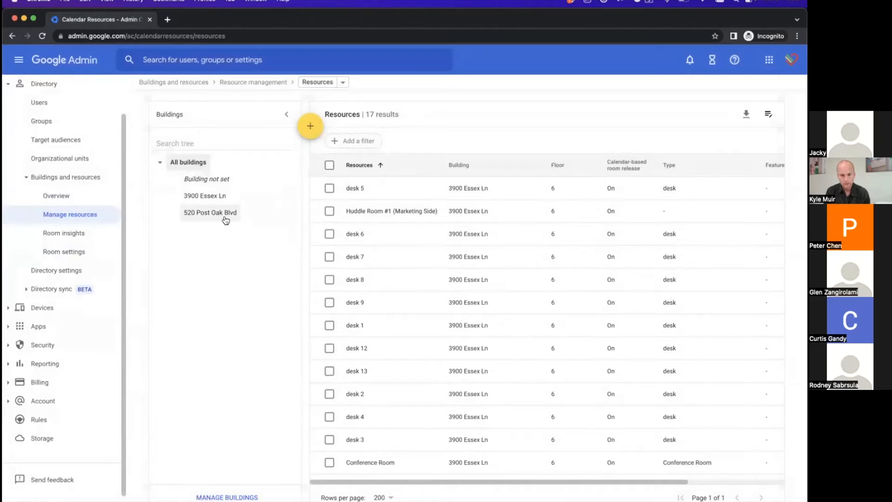
pyautogui.click(210, 212)
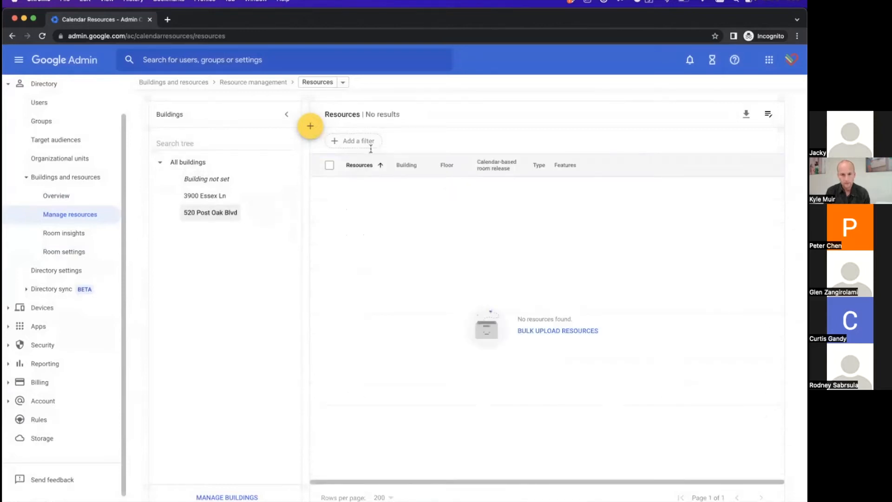
pyautogui.moveTo(716, 122)
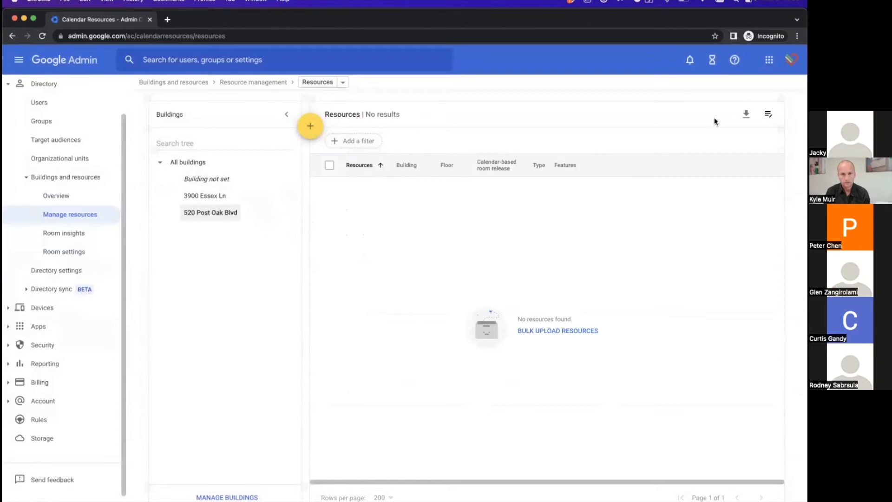
pyautogui.moveTo(703, 101)
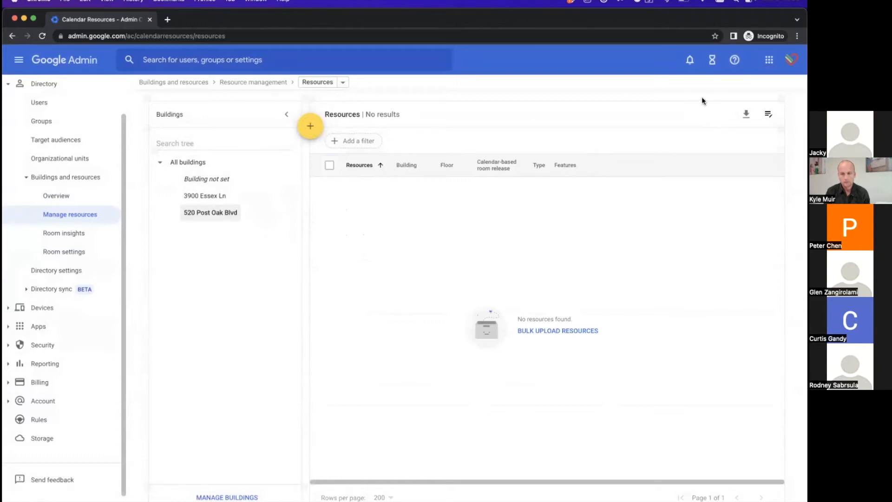
pyautogui.moveTo(323, 135)
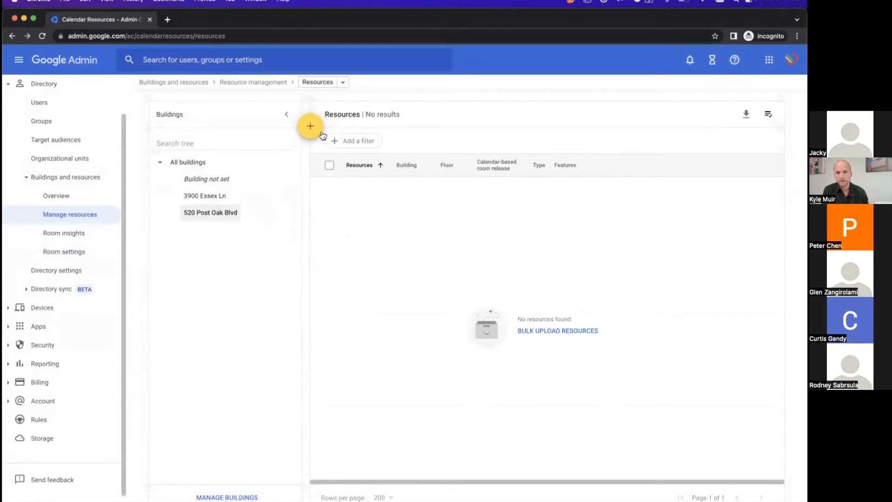
# Start a new resource with type Huddle Room, name Huddle Room 1, capacity 6, floor 6
pyautogui.click(310, 126)
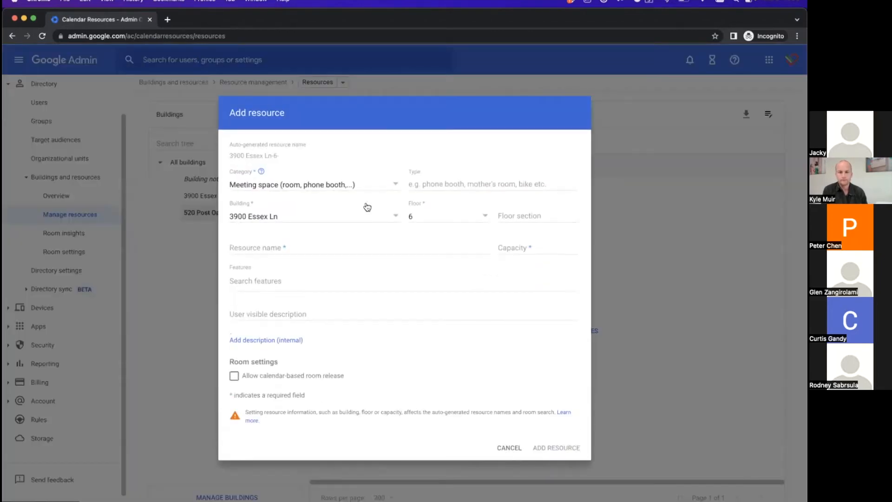
pyautogui.click(312, 215)
pyautogui.write('Huddle')
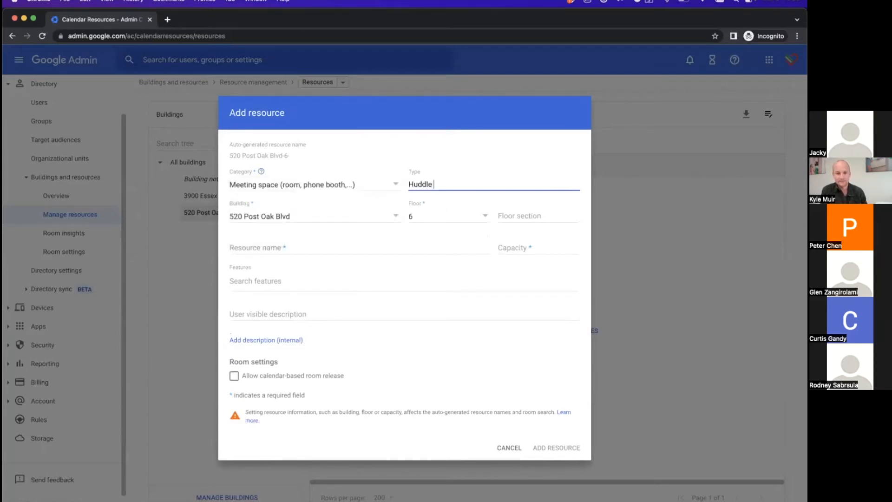
pyautogui.write('Room')
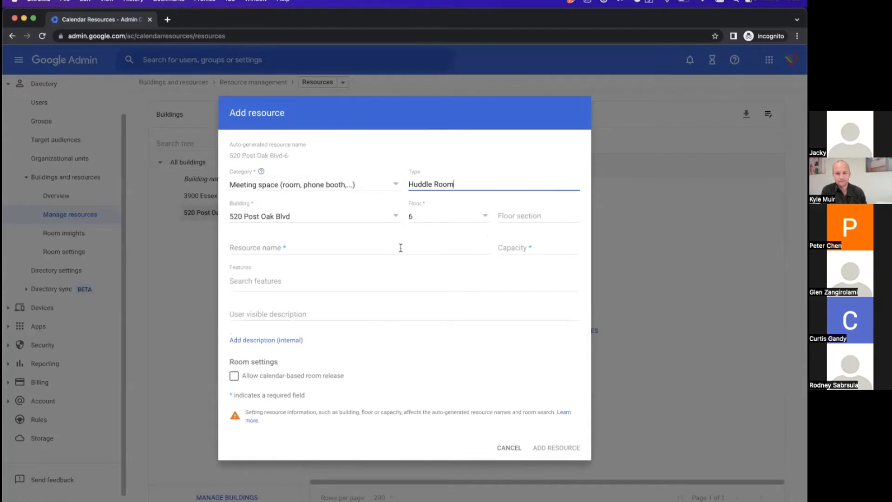
pyautogui.write('Huddle')
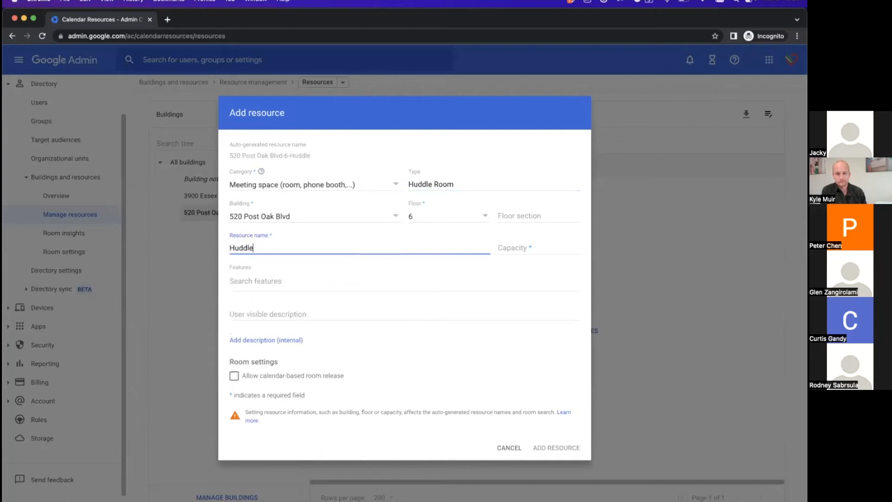
pyautogui.write('Room 1')
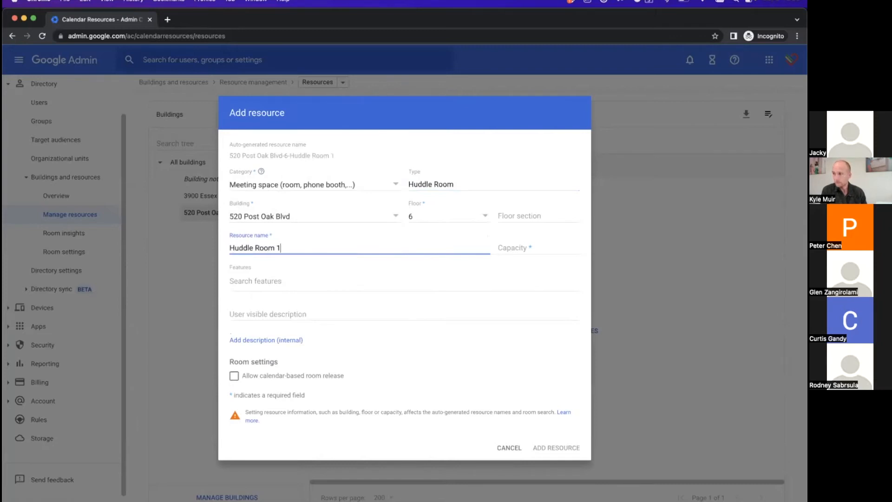
pyautogui.click(534, 248)
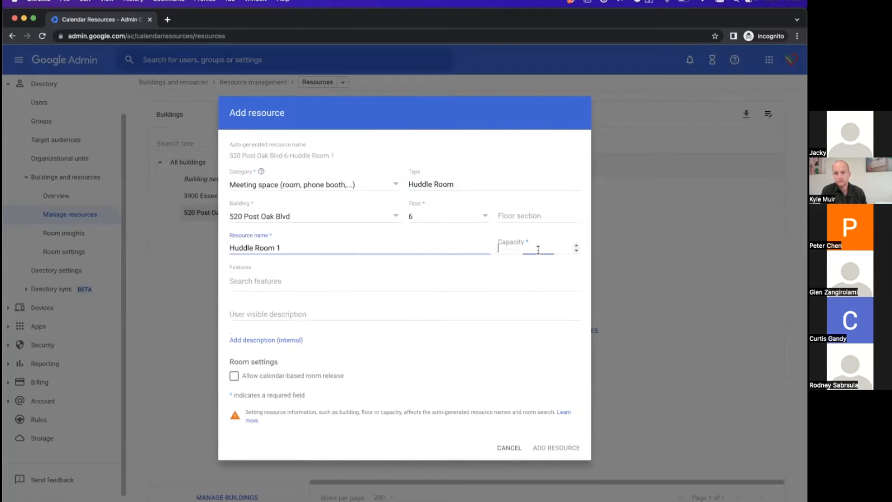
pyautogui.write('6')
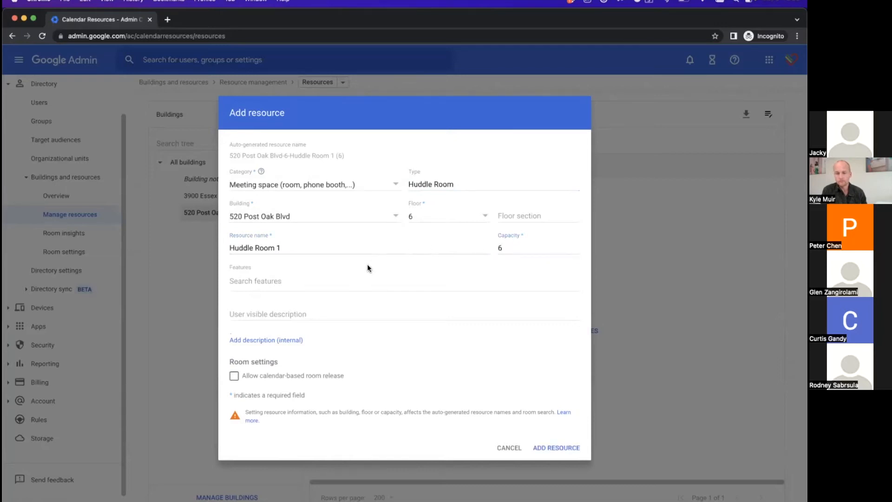
pyautogui.moveTo(337, 291)
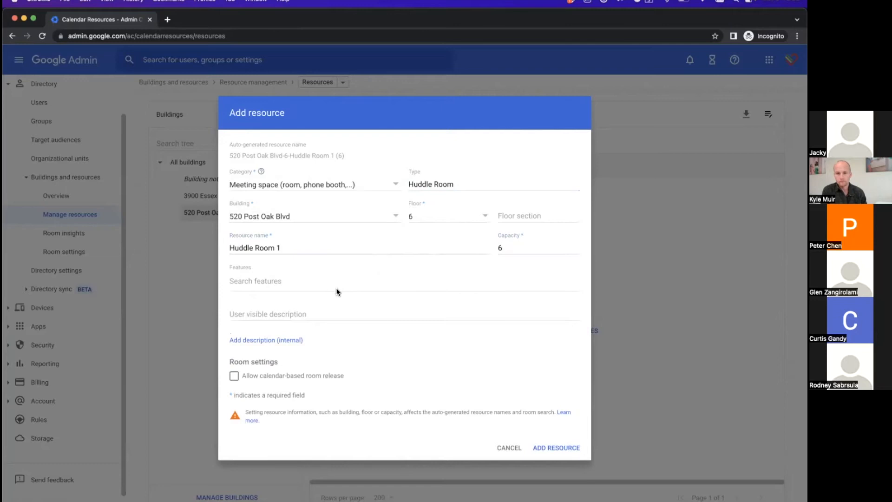
pyautogui.moveTo(307, 298)
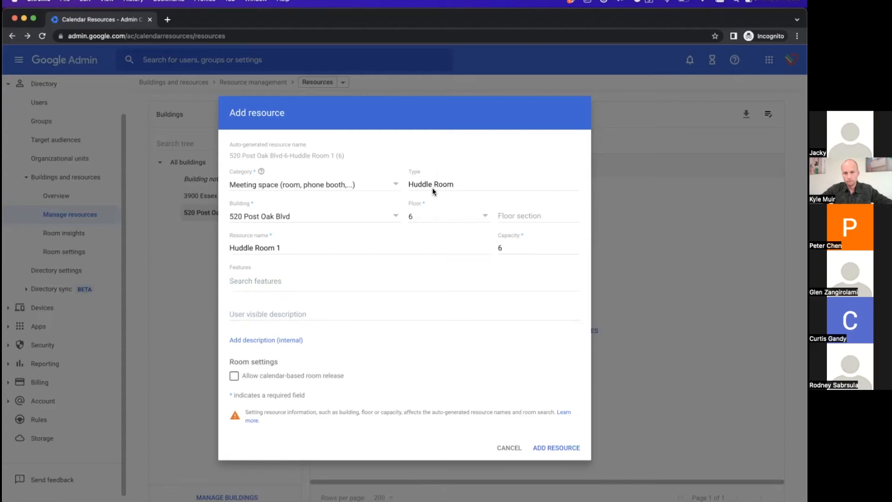
pyautogui.moveTo(414, 220)
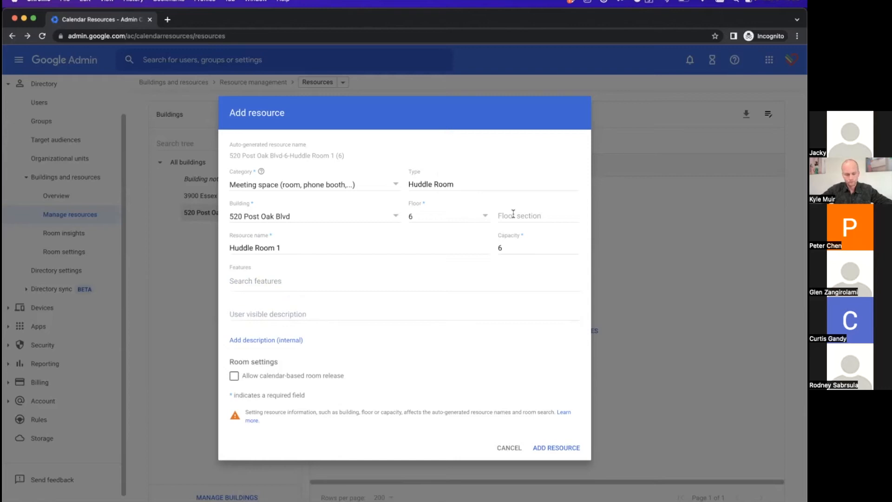
pyautogui.click(537, 215)
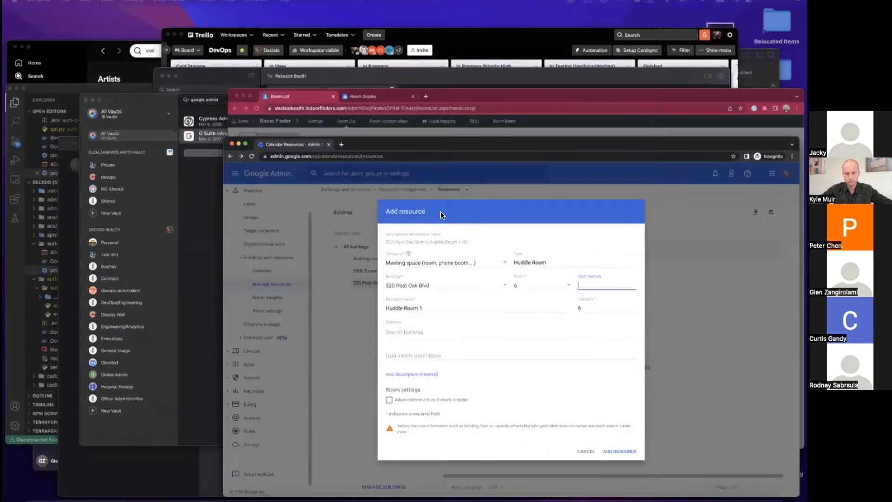
# Return to the Chrome window and open a new blank tab beside the form
pyautogui.click(619, 450)
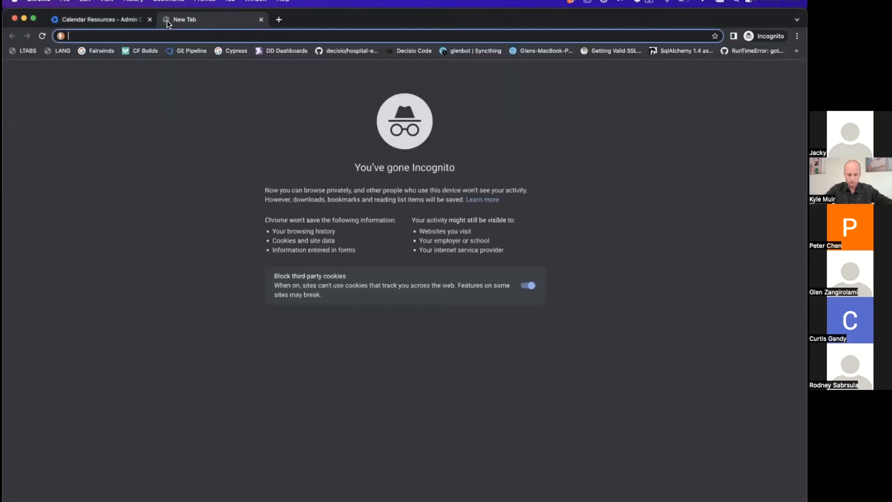
# Search 'Allow calendar-based room release' and open Google's article on releasing unused meeting rooms
pyautogui.write('"Allow calendar-based room release"')
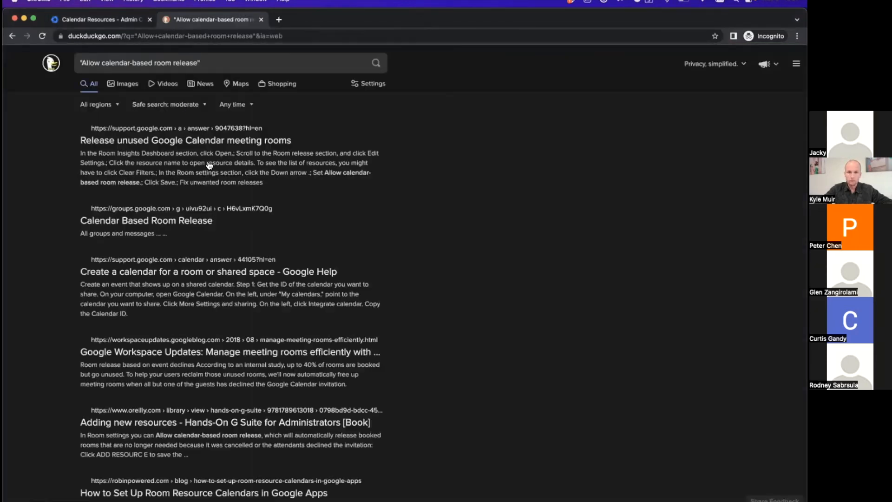
pyautogui.moveTo(191, 140)
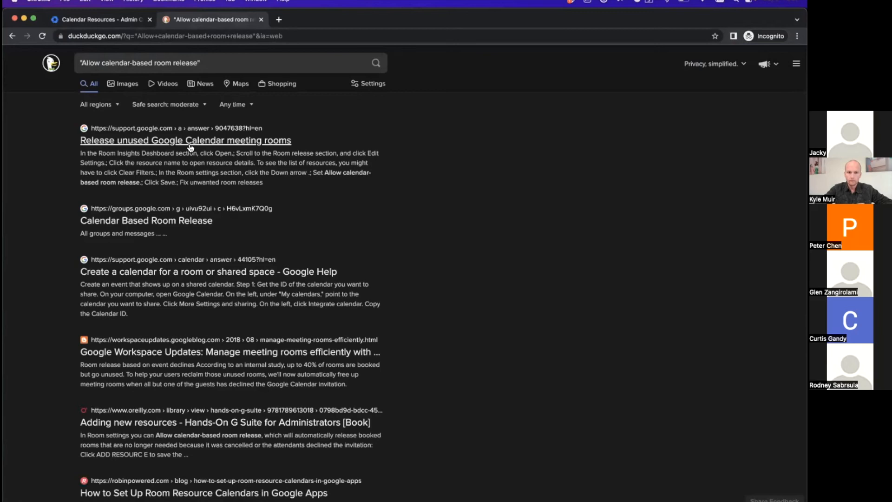
pyautogui.click(185, 140)
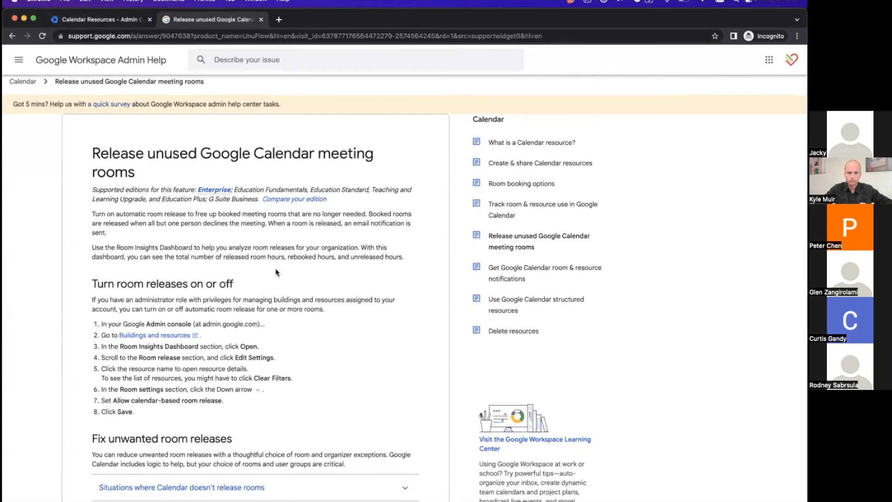
# Read the room-release article, then confirm ADD RESOURCE for Huddle Room 1
pyautogui.scroll(-3)
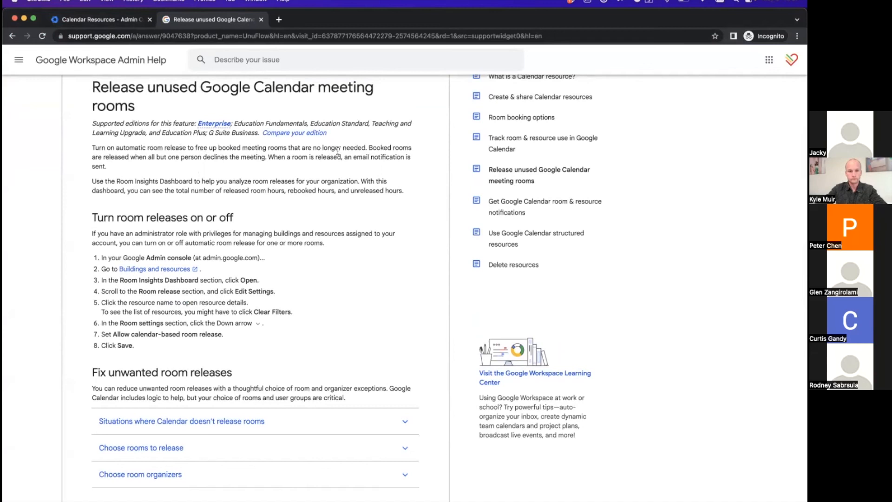
pyautogui.moveTo(214, 161)
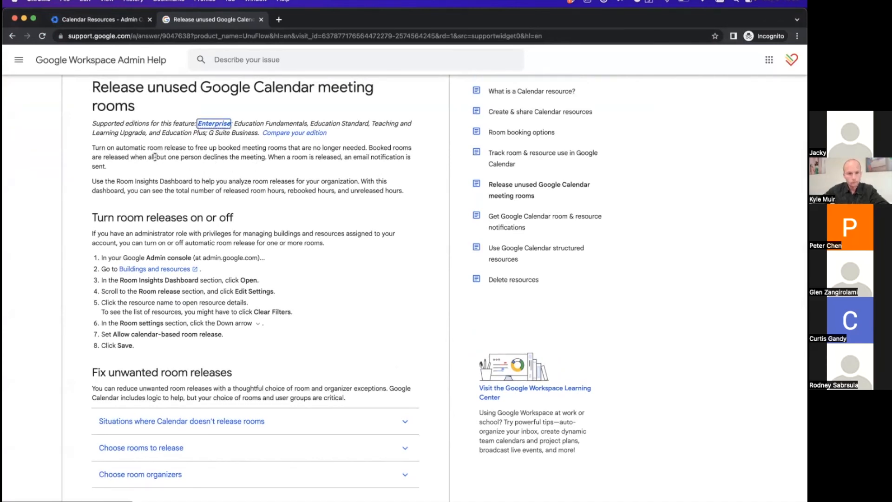
pyautogui.moveTo(156, 156); pyautogui.dragTo(266, 157)
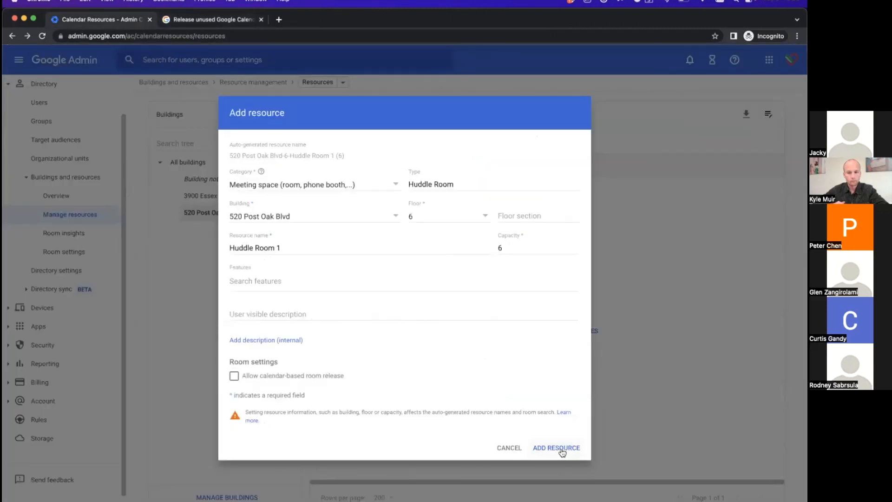
pyautogui.click(556, 448)
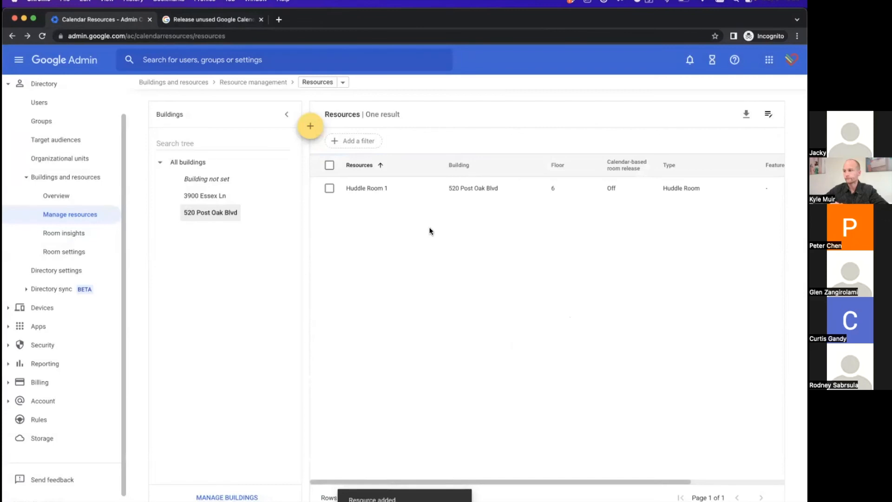